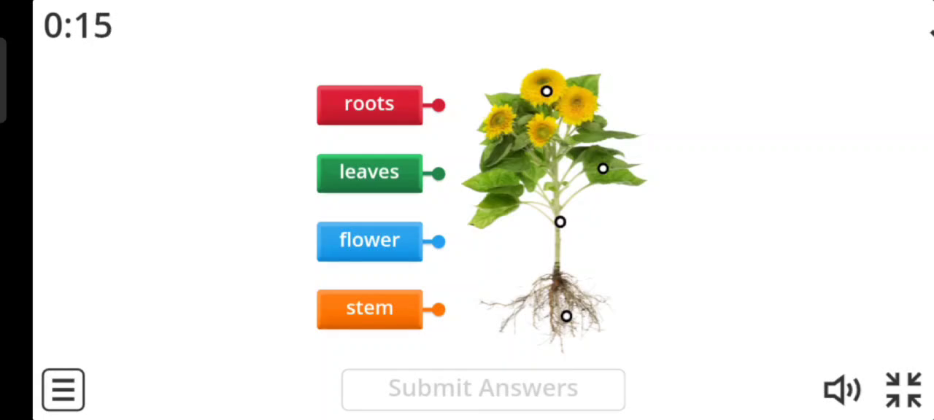
Join the roots, leaves, flower and stem labels to their matching sunflower parts.
{"action": "left_click_drag", "start_coordinate": [438, 104], "coordinate": [531, 318]}
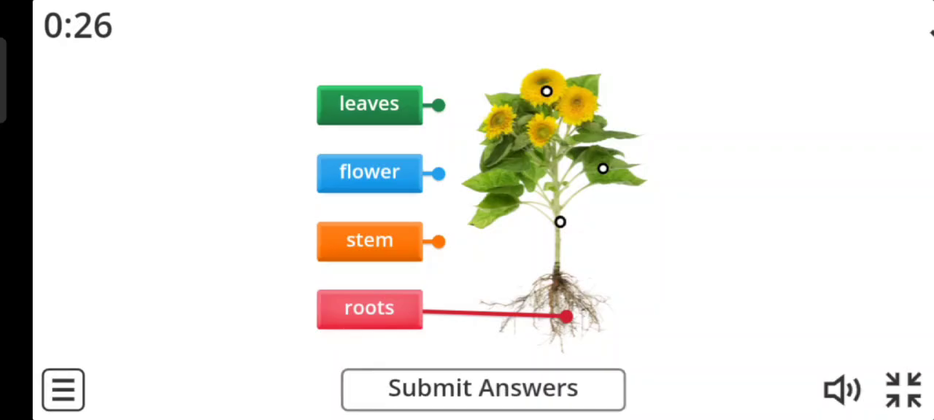
{"action": "left_click_drag", "start_coordinate": [438, 102], "coordinate": [560, 226]}
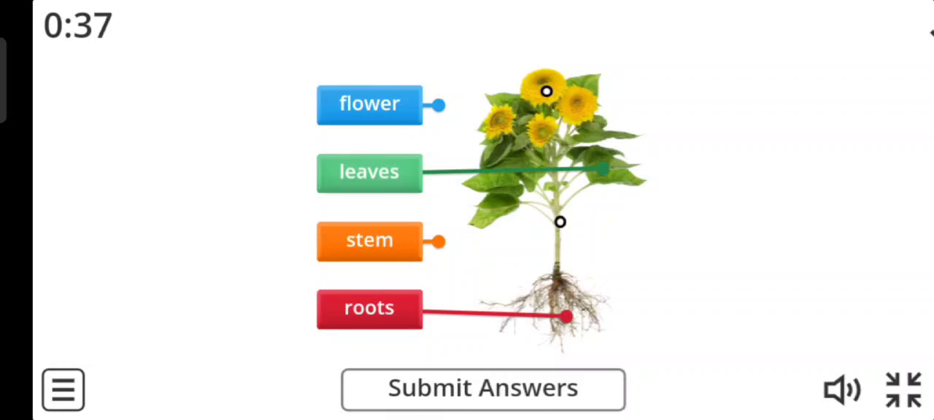
{"action": "left_click_drag", "start_coordinate": [435, 104], "coordinate": [545, 90]}
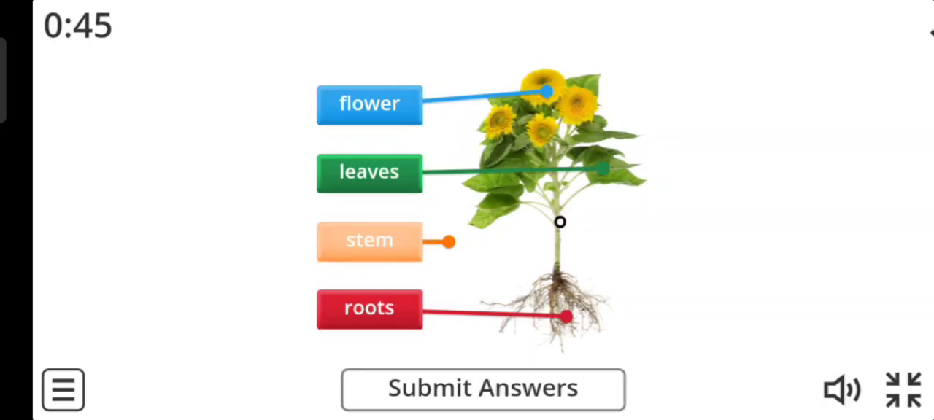
{"action": "left_click_drag", "start_coordinate": [447, 241], "coordinate": [561, 222]}
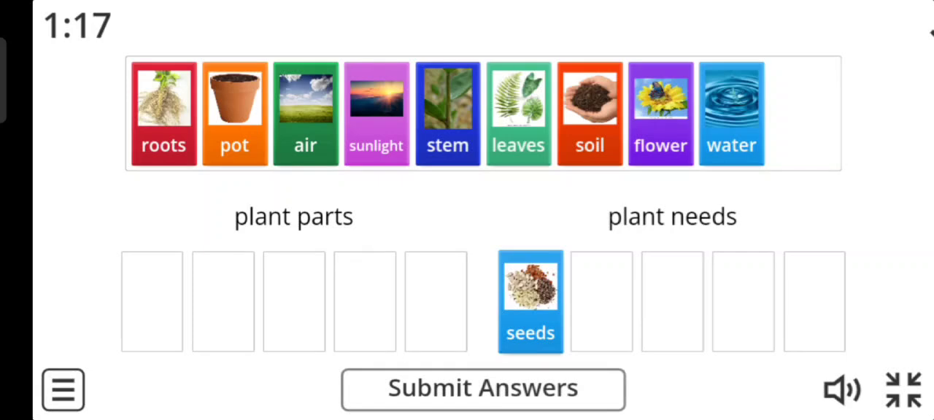
Sort the roots card under plant parts and the pot card under plant needs.
{"action": "left_click_drag", "start_coordinate": [163, 114], "coordinate": [149, 303]}
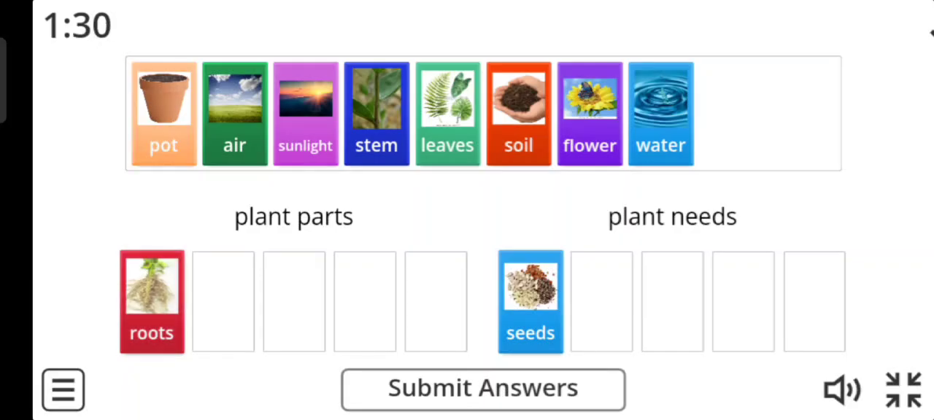
{"action": "left_click_drag", "start_coordinate": [163, 114], "coordinate": [601, 301]}
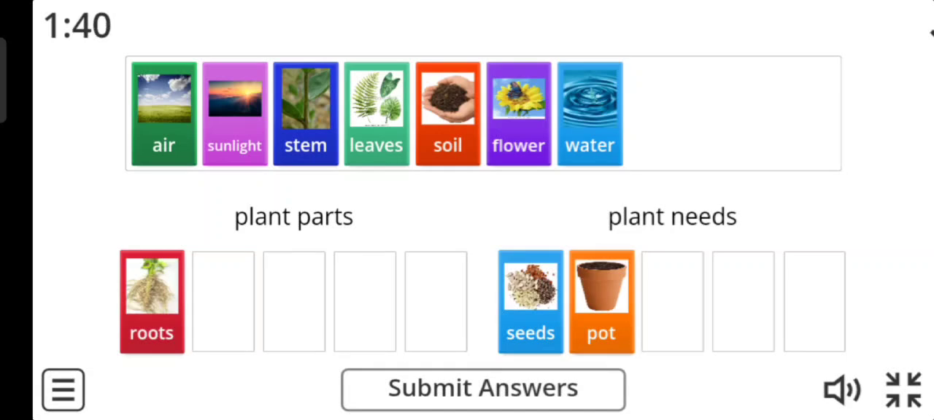
Sort air and sunlight under plant needs and the stem card under plant parts.
{"action": "left_click_drag", "start_coordinate": [163, 114], "coordinate": [683, 299]}
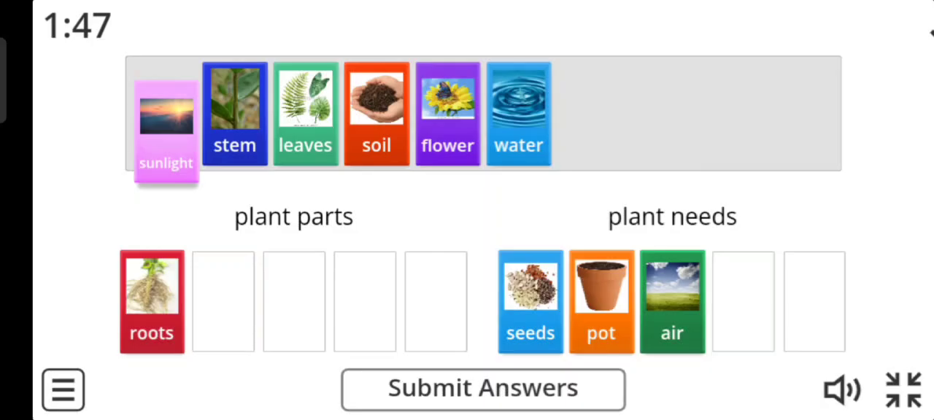
{"action": "left_click_drag", "start_coordinate": [166, 124], "coordinate": [741, 302]}
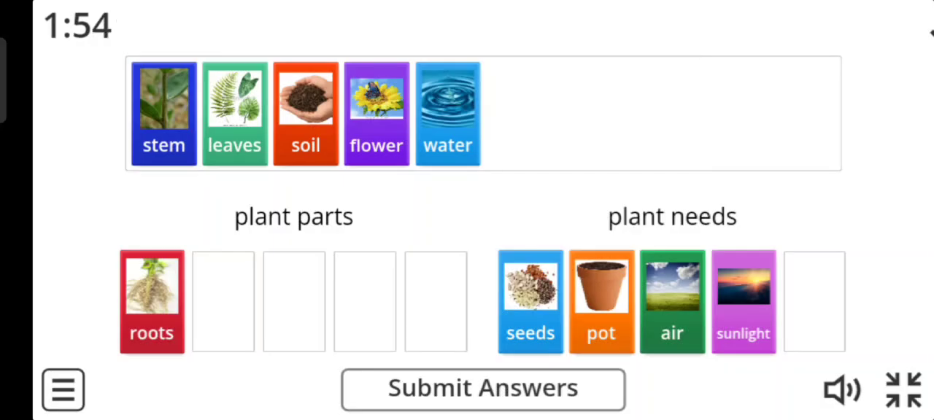
{"action": "left_click_drag", "start_coordinate": [164, 114], "coordinate": [222, 295]}
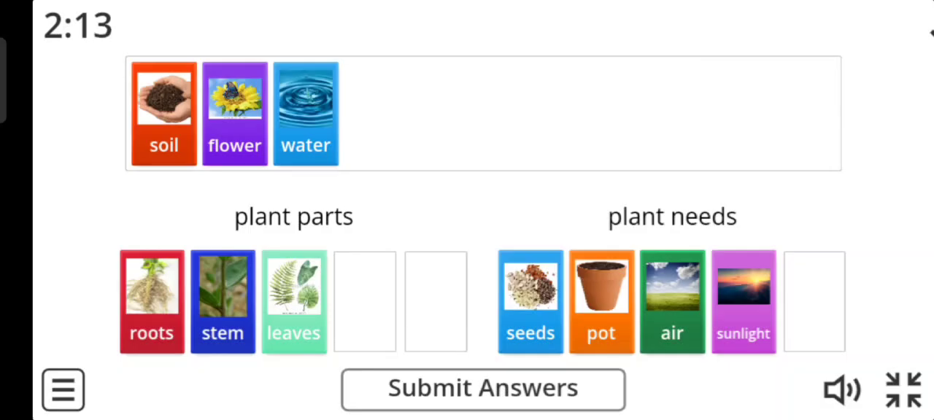
Sort soil and flower under plant parts and water under plant needs, emptying the tray.
{"action": "left_click_drag", "start_coordinate": [164, 113], "coordinate": [324, 284]}
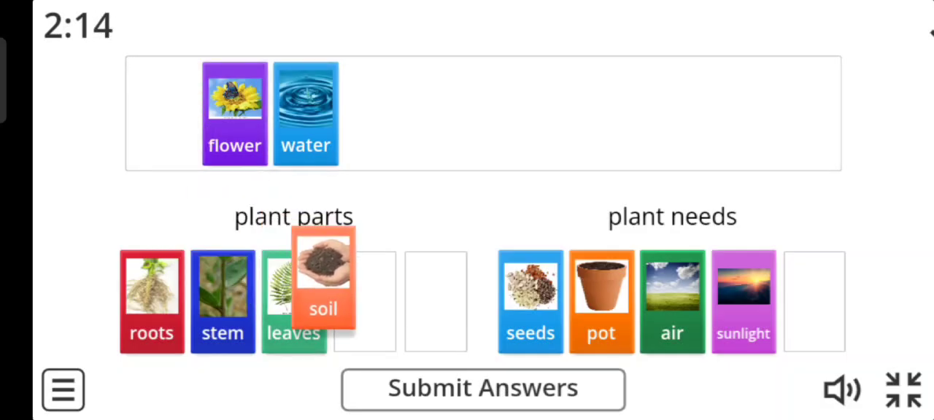
{"action": "left_click_drag", "start_coordinate": [324, 274], "coordinate": [365, 300]}
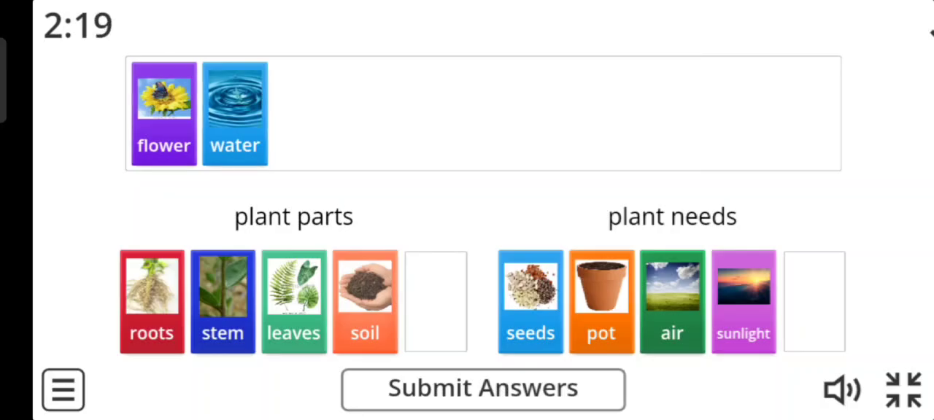
{"action": "left_click_drag", "start_coordinate": [164, 114], "coordinate": [186, 168]}
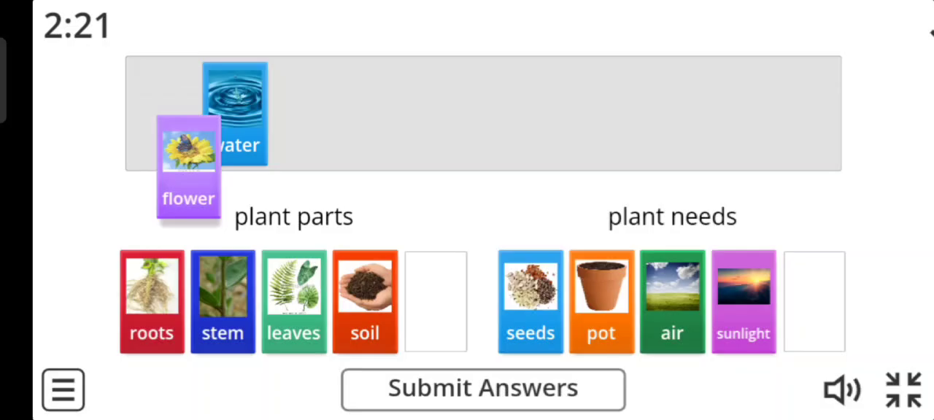
{"action": "left_click_drag", "start_coordinate": [188, 167], "coordinate": [435, 301]}
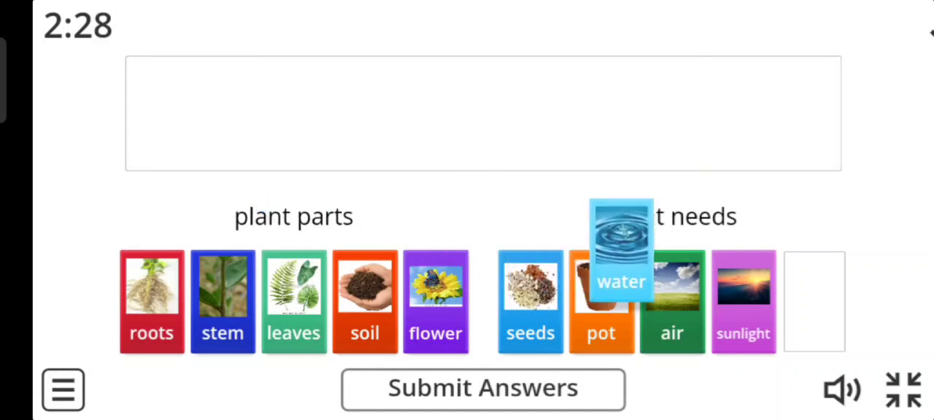
{"action": "left_click_drag", "start_coordinate": [620, 248], "coordinate": [814, 300]}
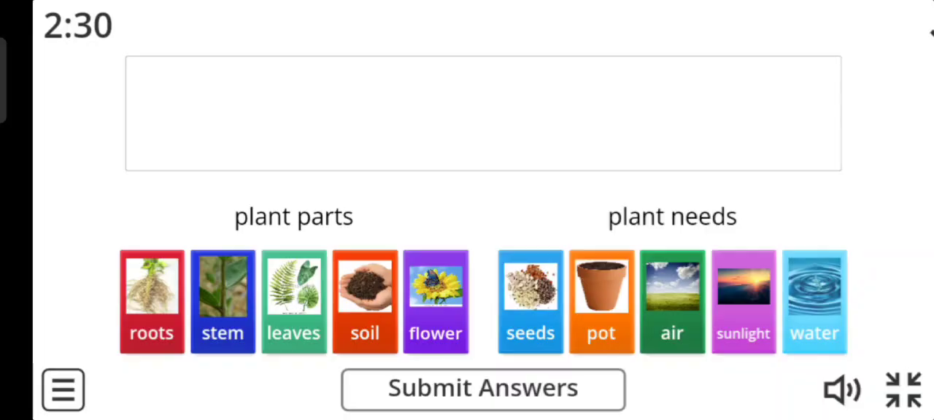